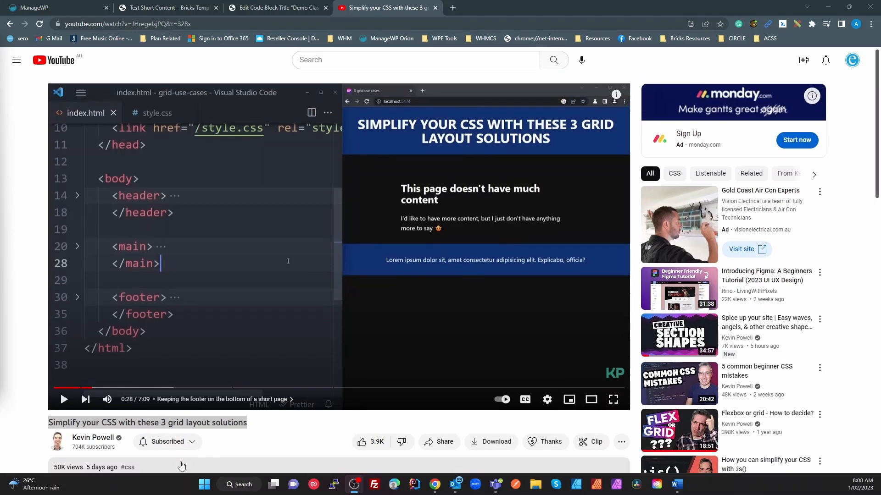
# Scroll the tutorial page and select the video's title text
pyautogui.scroll(-3)
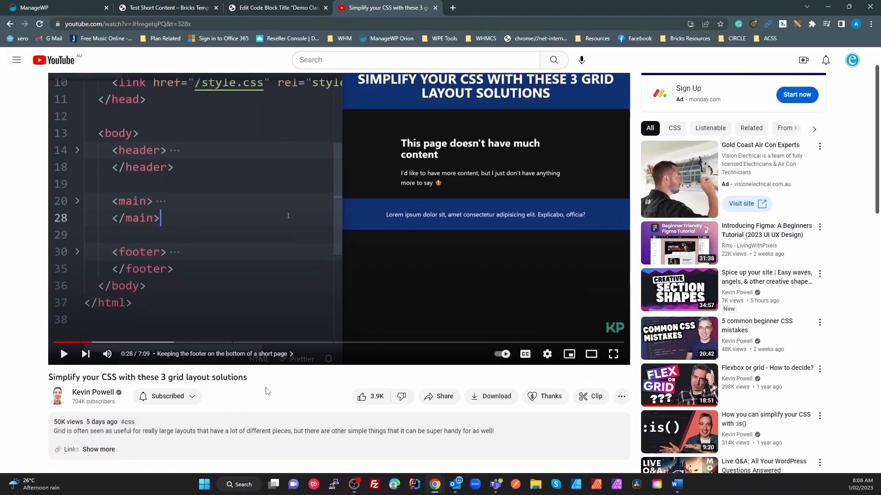
pyautogui.moveTo(222, 365)
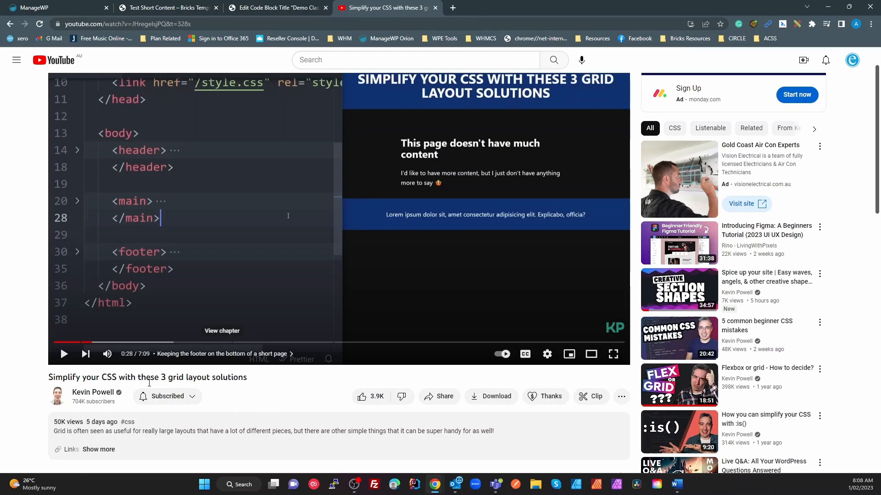
pyautogui.moveTo(235, 414)
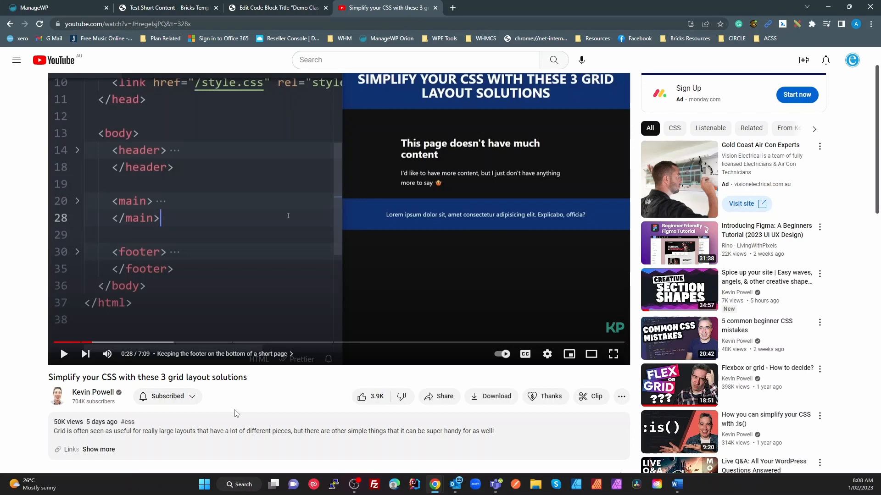
pyautogui.tripleClick(147, 377)
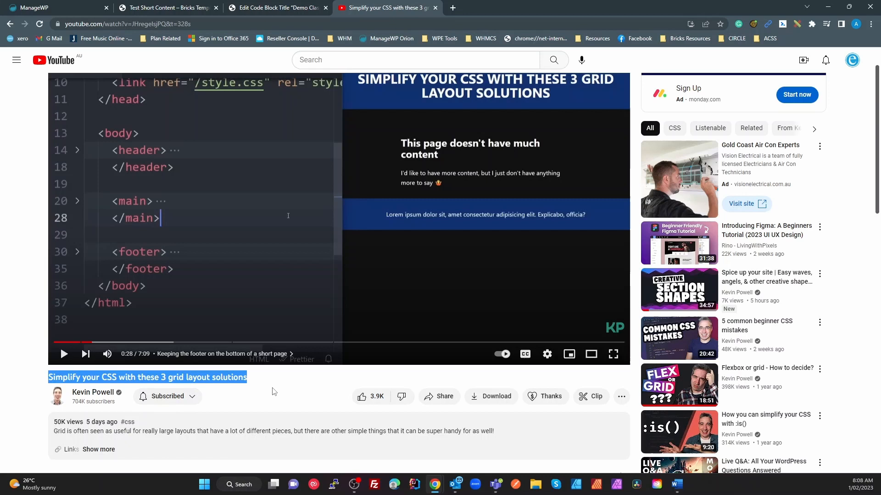
pyautogui.moveTo(301, 368)
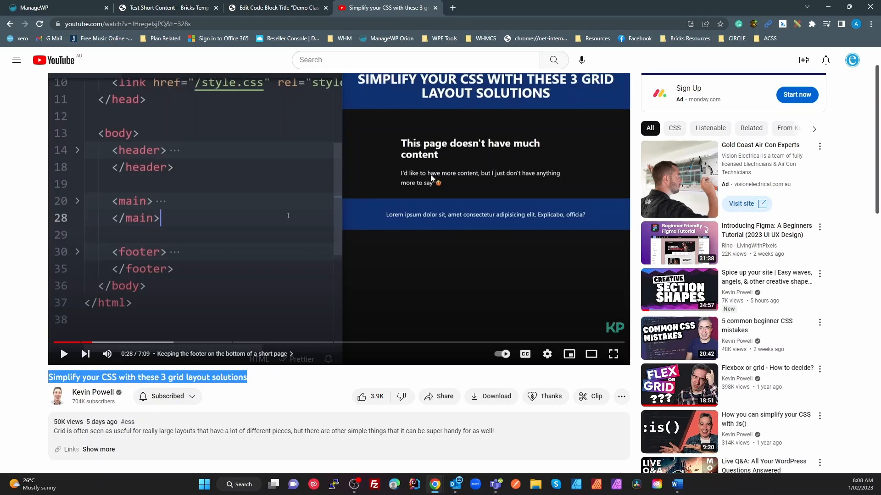
pyautogui.moveTo(425, 343)
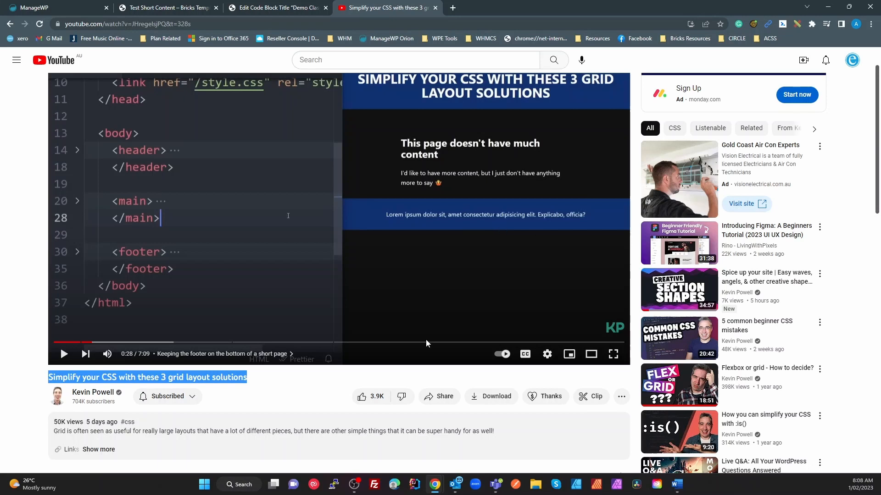
pyautogui.moveTo(403, 194)
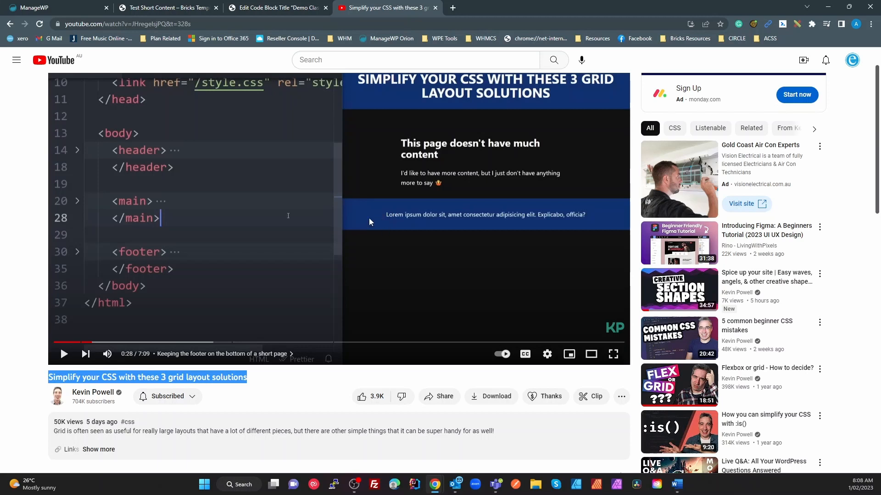
pyautogui.moveTo(370, 342)
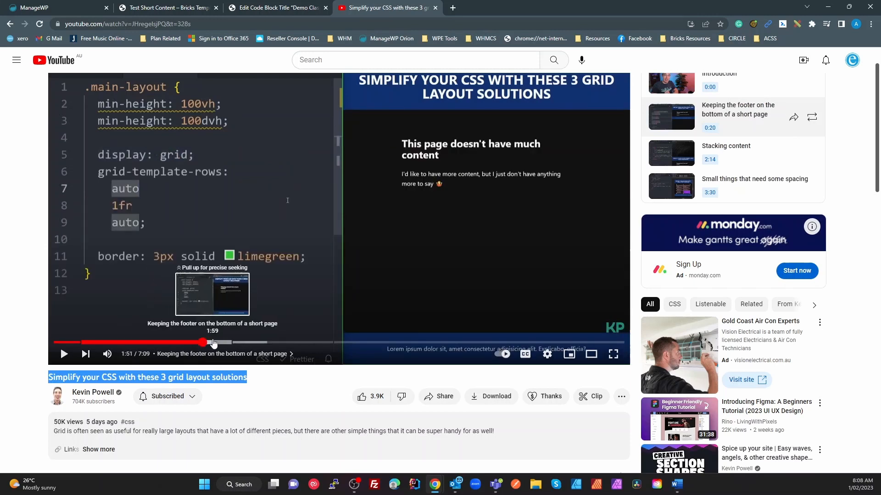
pyautogui.moveTo(397, 287)
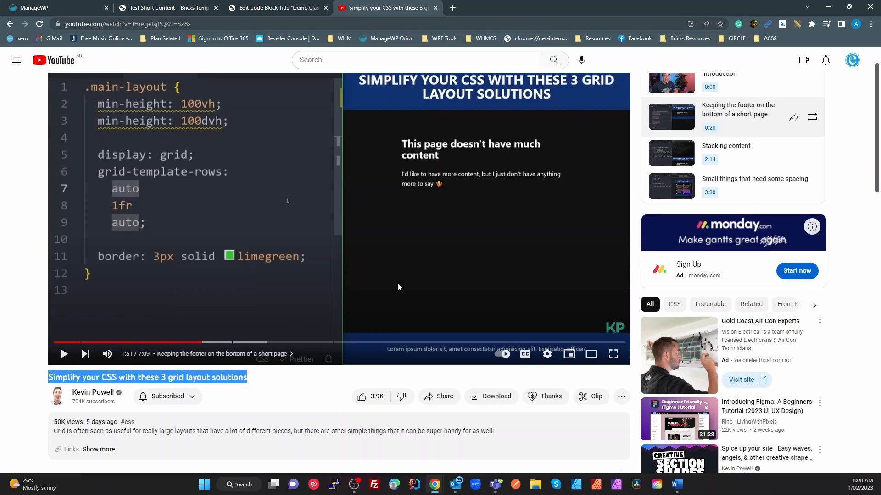
pyautogui.moveTo(375, 360)
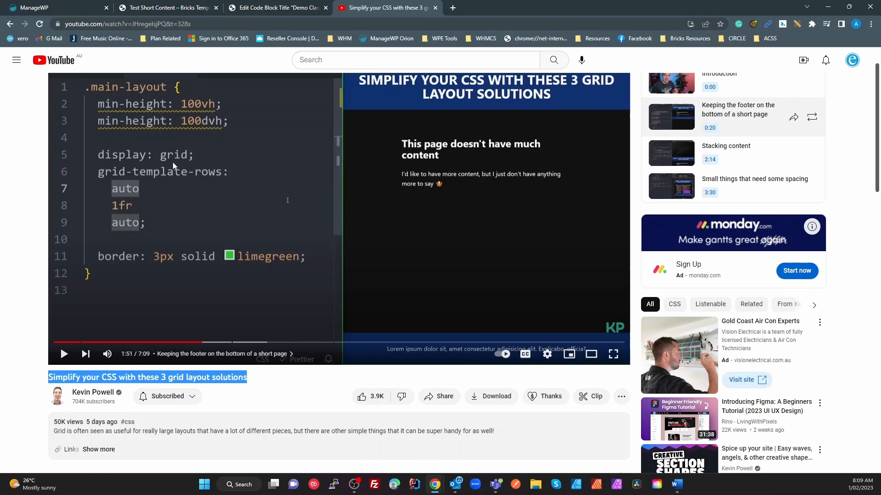
pyautogui.moveTo(230, 171)
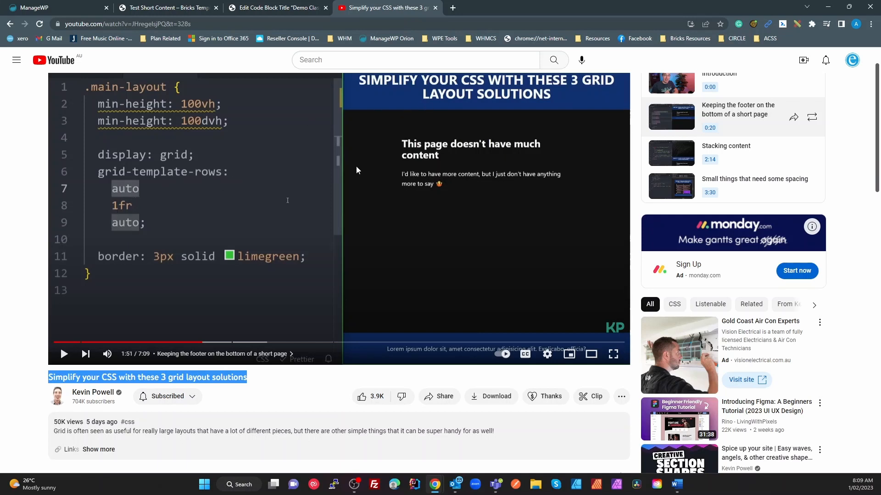
pyautogui.moveTo(393, 163)
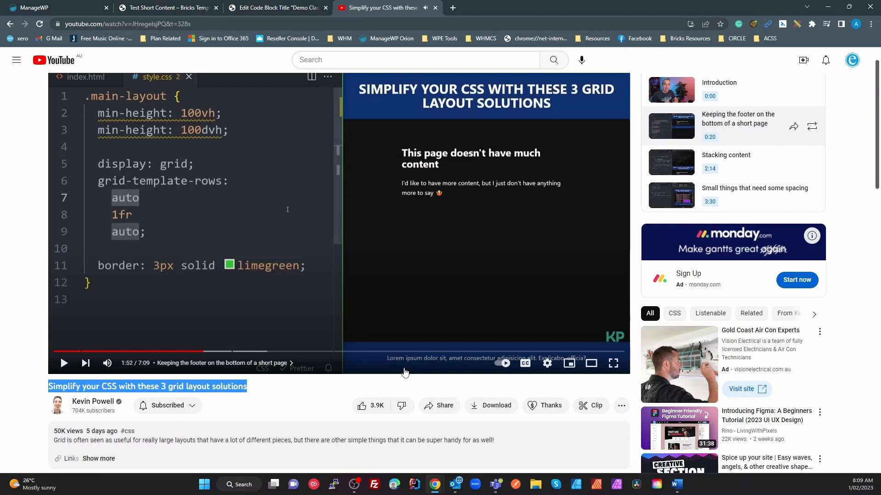
pyautogui.moveTo(376, 366)
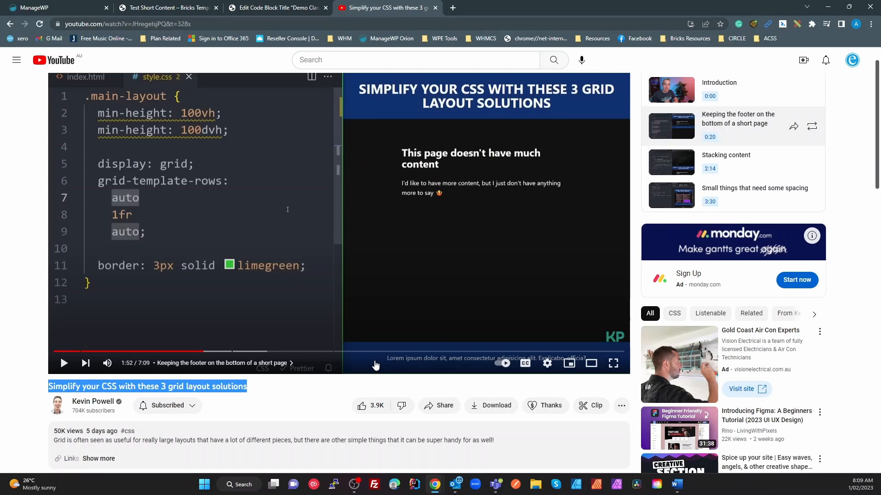
pyautogui.moveTo(275, 119)
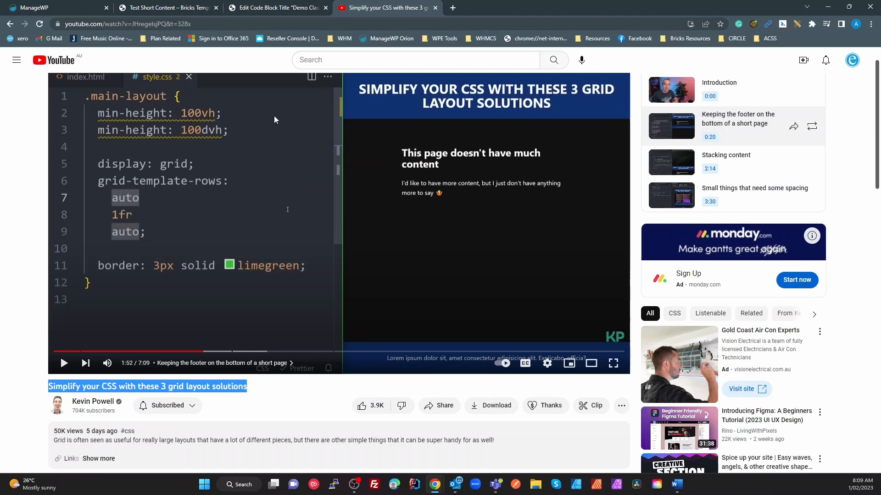
# Show the short test page at normal width with the Elements panel visible
pyautogui.click(167, 8)
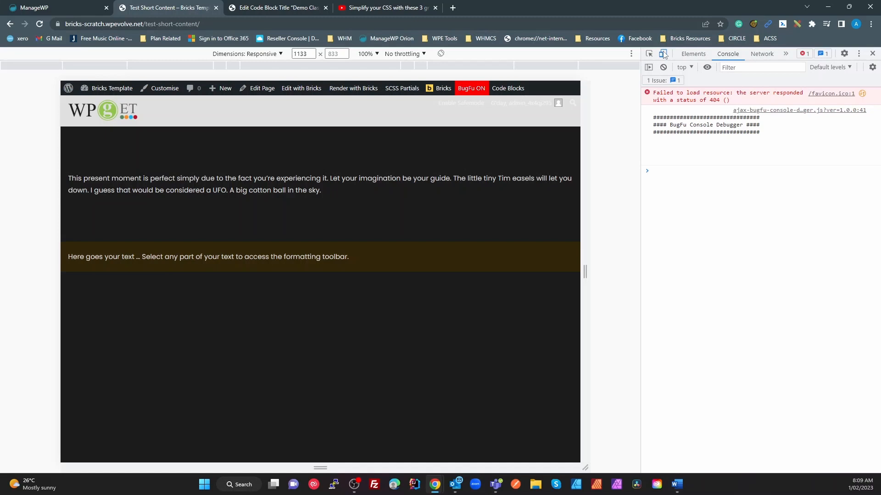
pyautogui.click(663, 53)
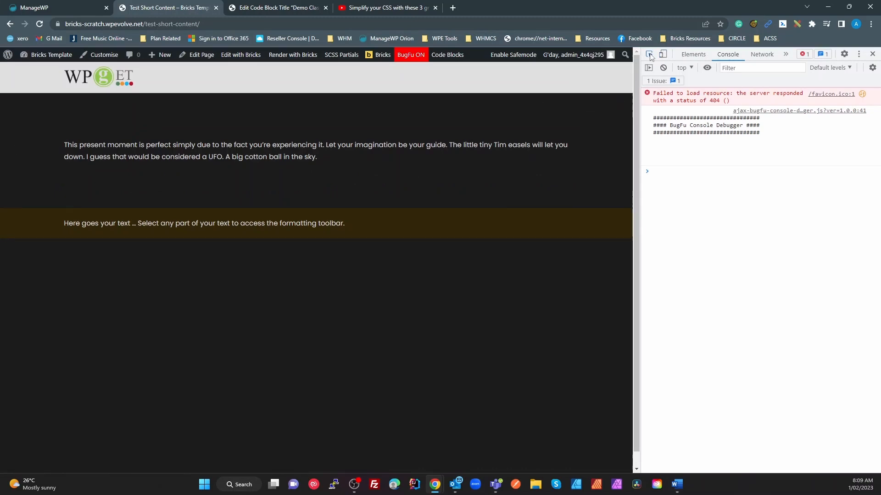
pyautogui.click(693, 54)
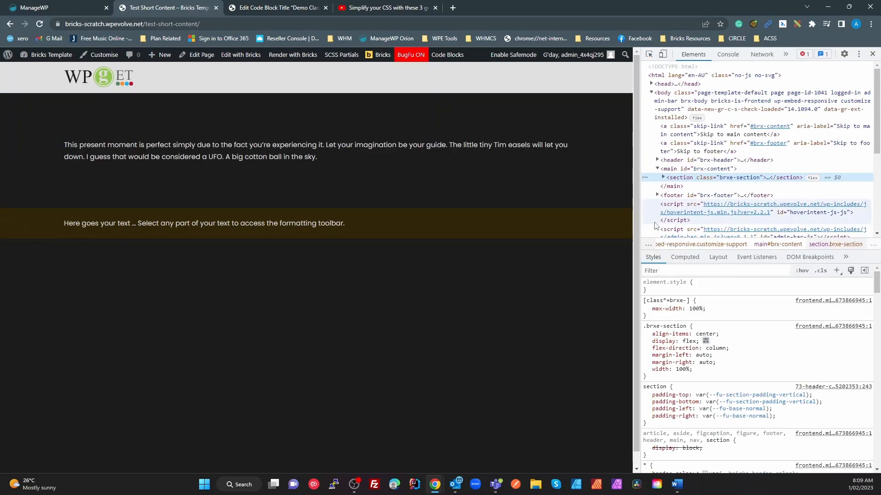
# Inspect the body, skip link and main nodes, ending on the body's .brx-body flex rules
pyautogui.click(669, 97)
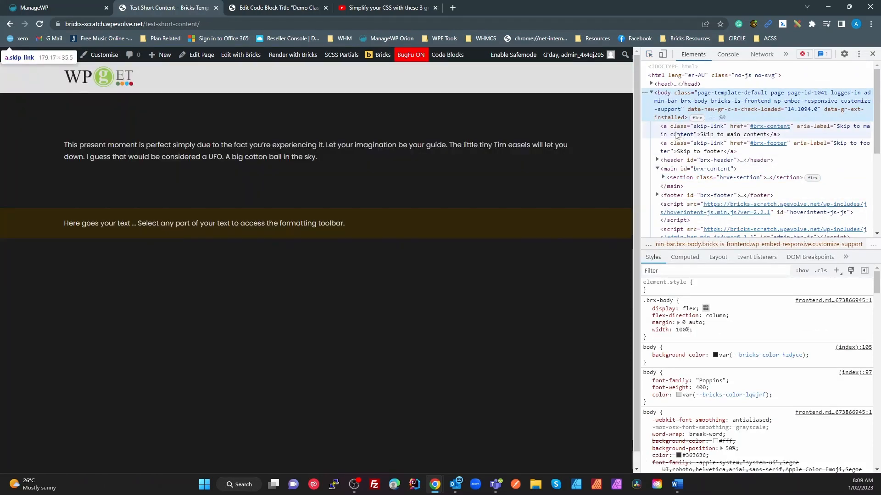
pyautogui.click(710, 131)
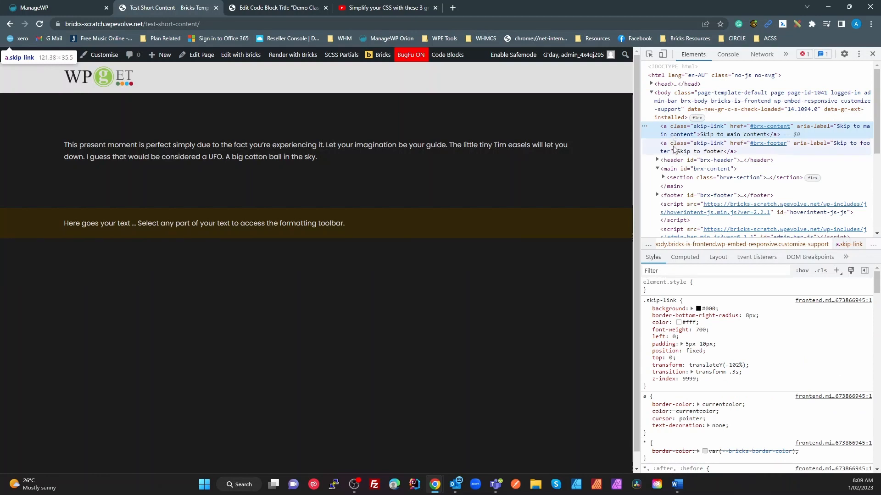
pyautogui.click(707, 143)
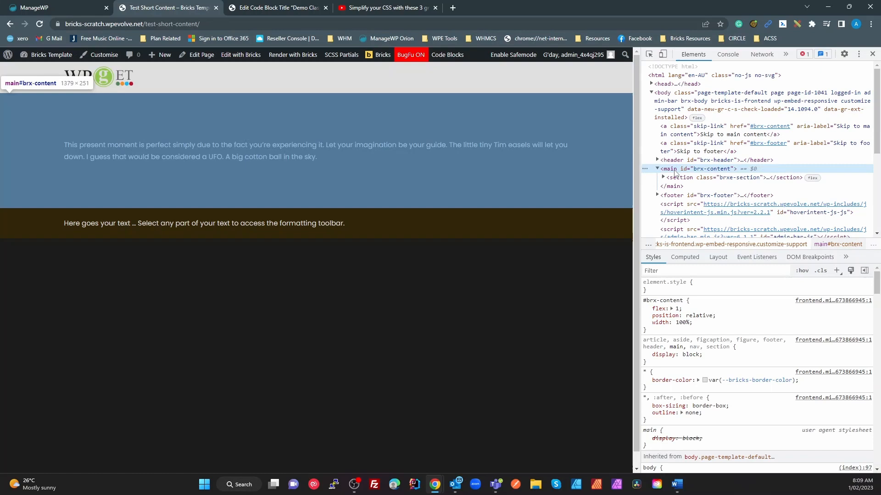
pyautogui.click(671, 196)
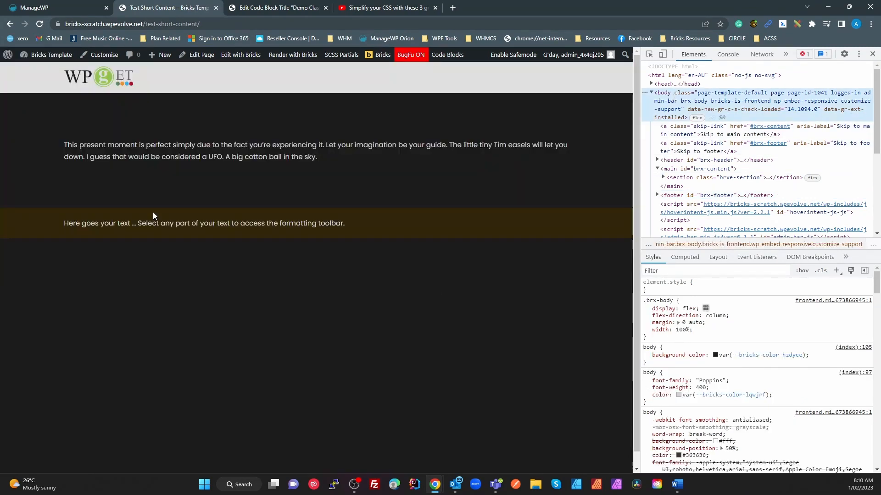
pyautogui.moveTo(62, 201)
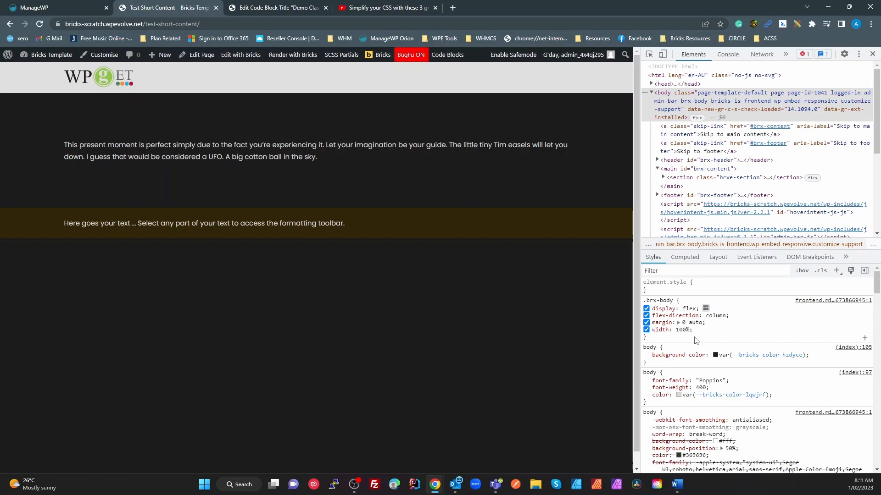
pyautogui.moveTo(694, 335)
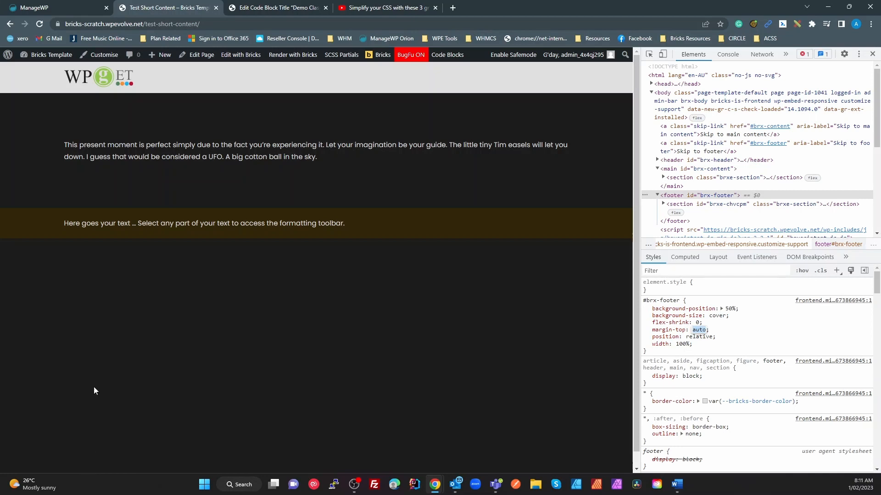
pyautogui.moveTo(581, 244)
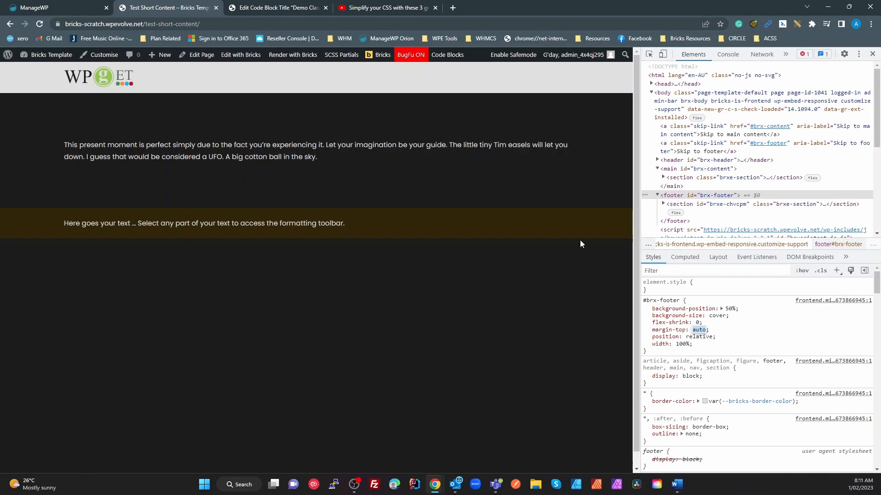
pyautogui.moveTo(449, 455)
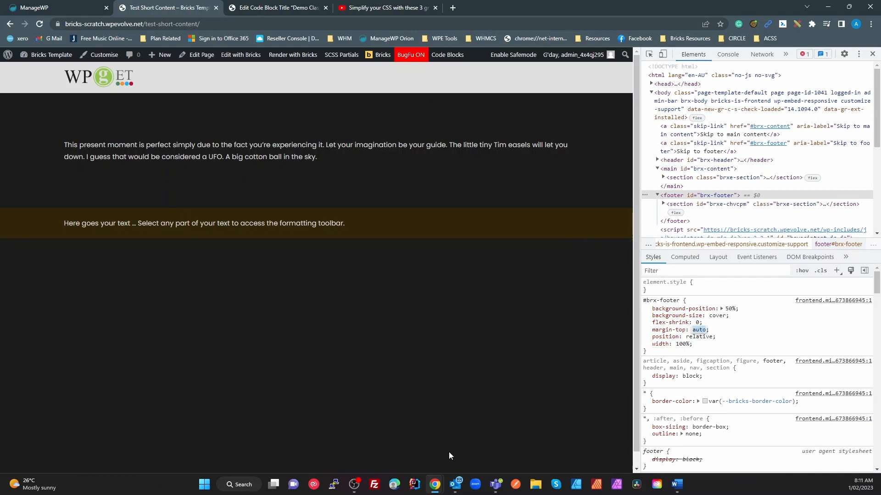
pyautogui.moveTo(517, 222)
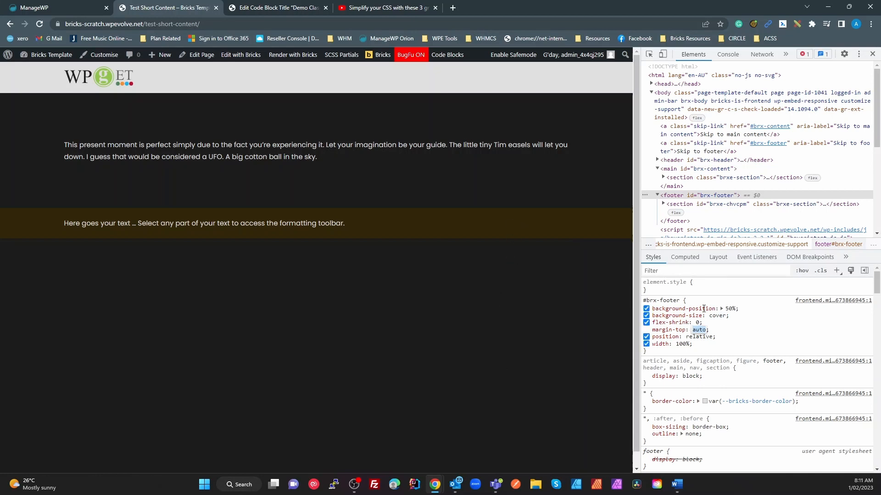
# Add a live min-height of 100vh to the .brx-body rule
pyautogui.click(663, 92)
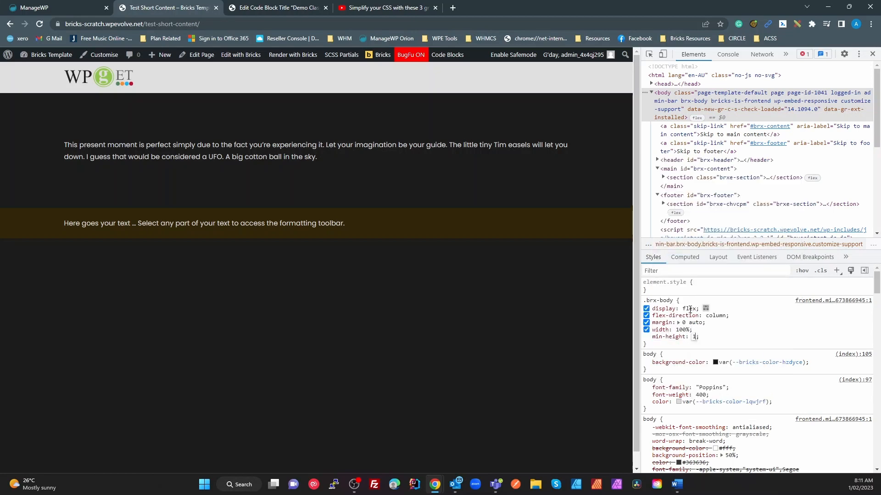
pyautogui.write('100vh')
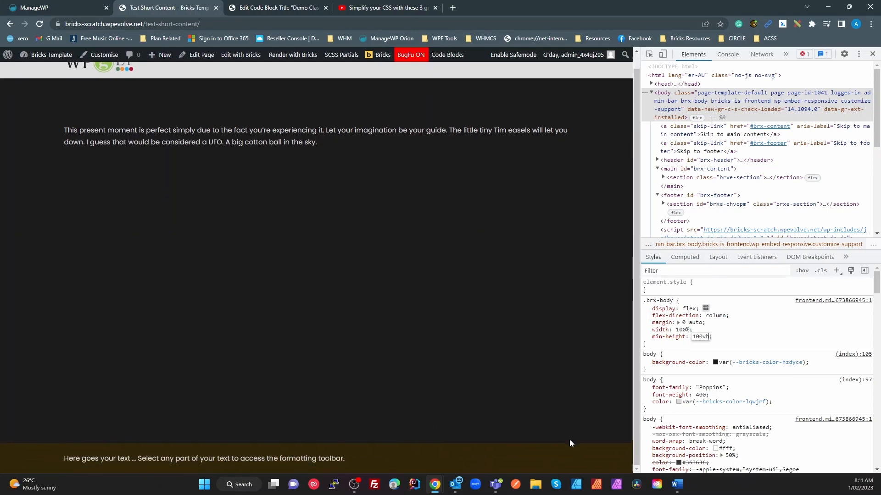
pyautogui.moveTo(101, 77)
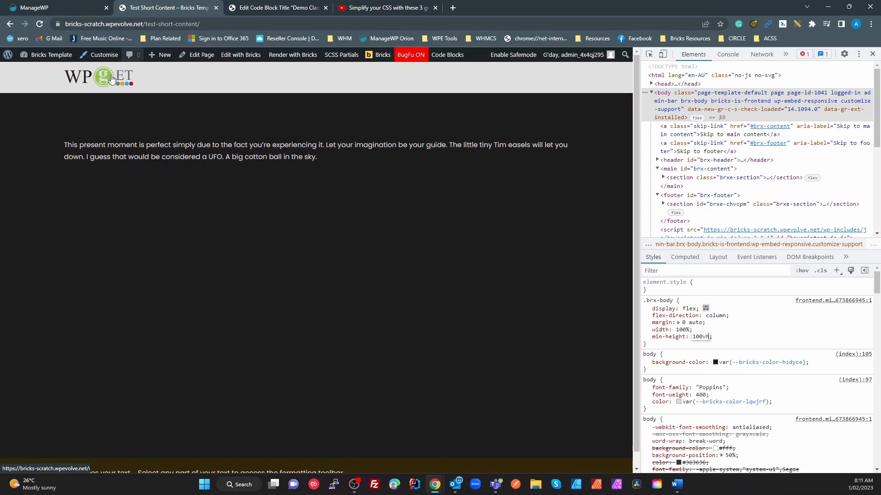
pyautogui.moveTo(424, 410)
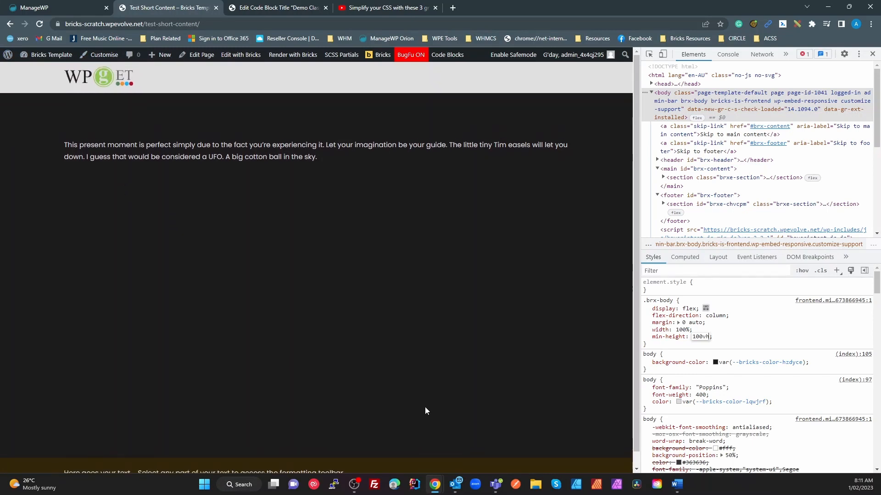
# Start a new declaration line under min-height: 100vh in the .brx-body rule
pyautogui.click(700, 337)
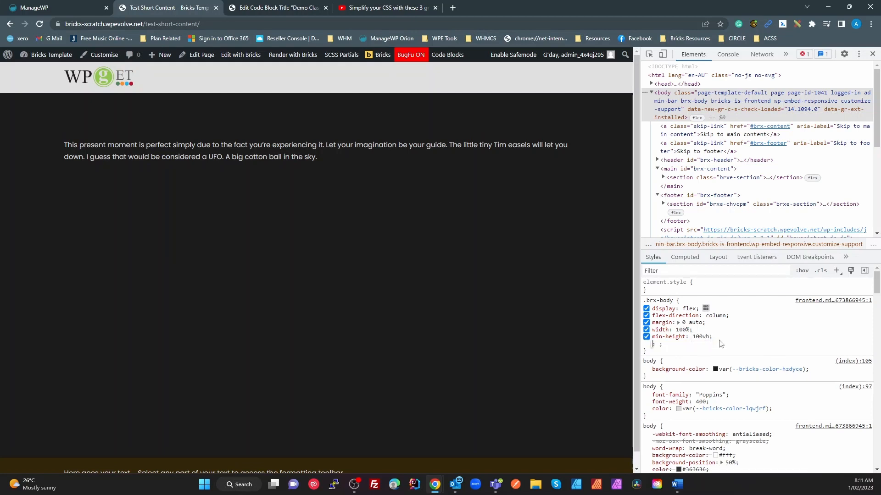
pyautogui.moveTo(732, 315)
pyautogui.write('min-height: 100dvh;')
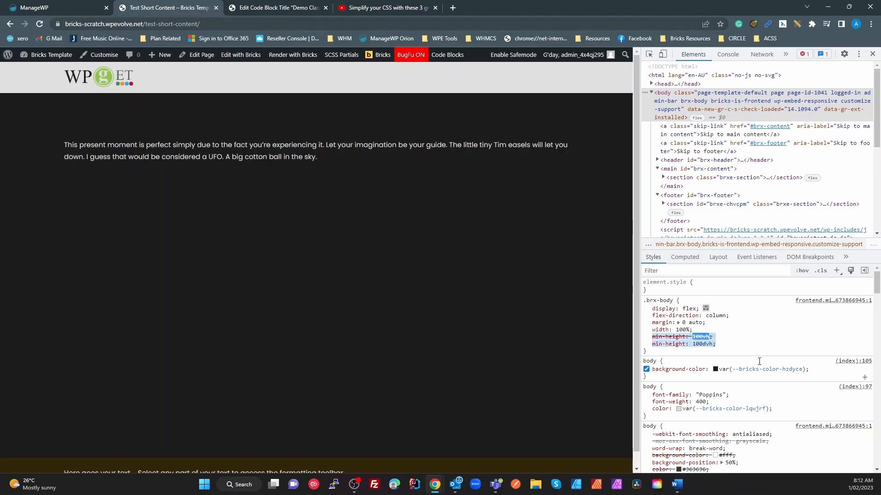
# Confirm the 100dvh min-height and switch to the clean window showing the footer at the bottom
pyautogui.click(275, 7)
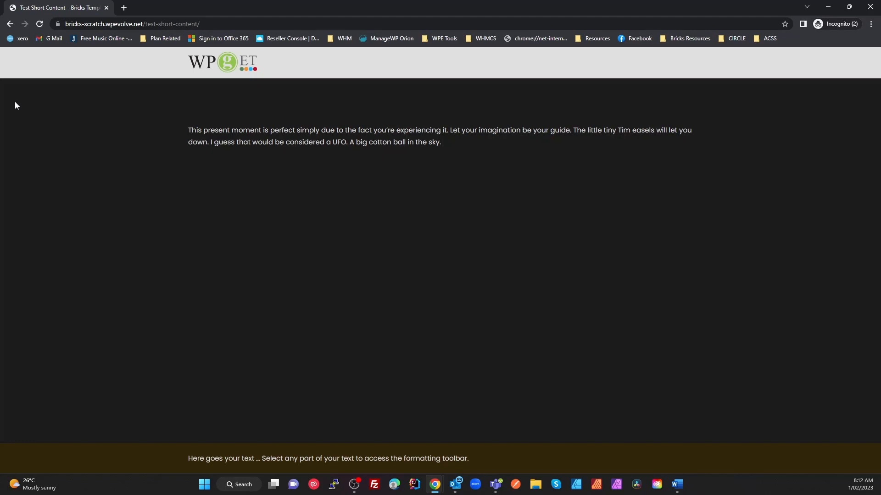
pyautogui.moveTo(221, 279)
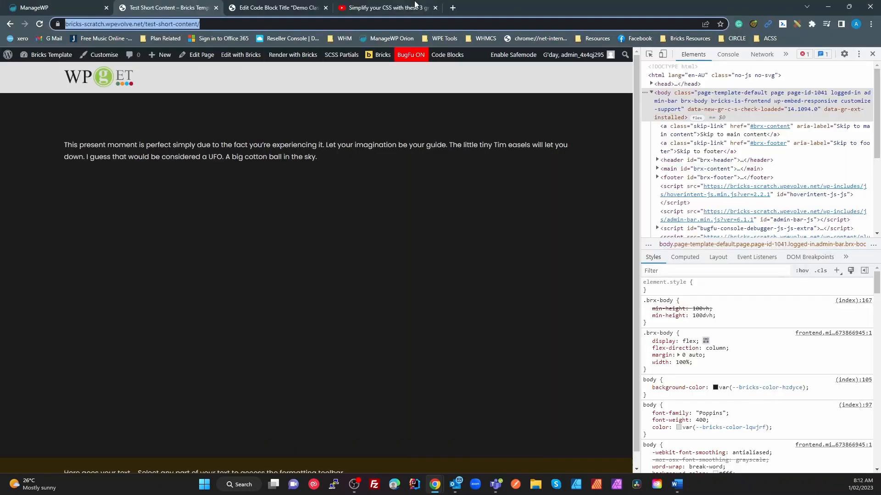
# Visit bobrosslipsum.com in a new tab for placeholder text, then return to the test page
pyautogui.click(452, 7)
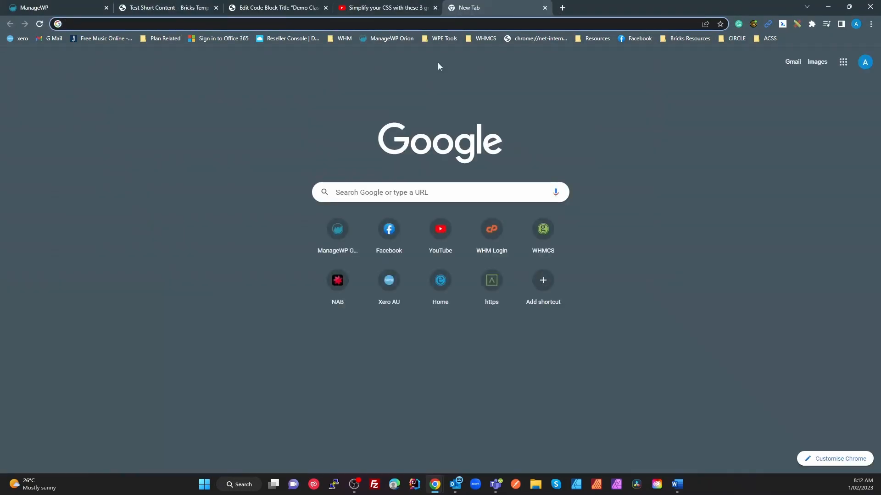
pyautogui.write('bobrosslipsum.com')
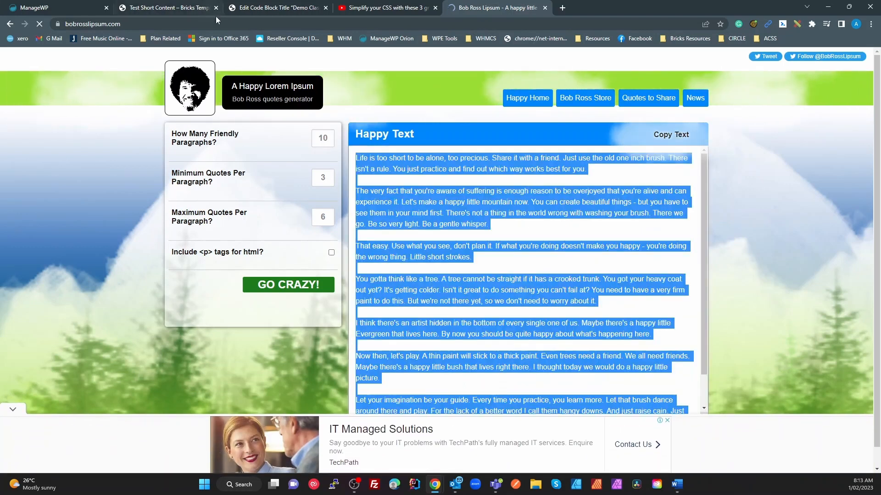
pyautogui.click(166, 9)
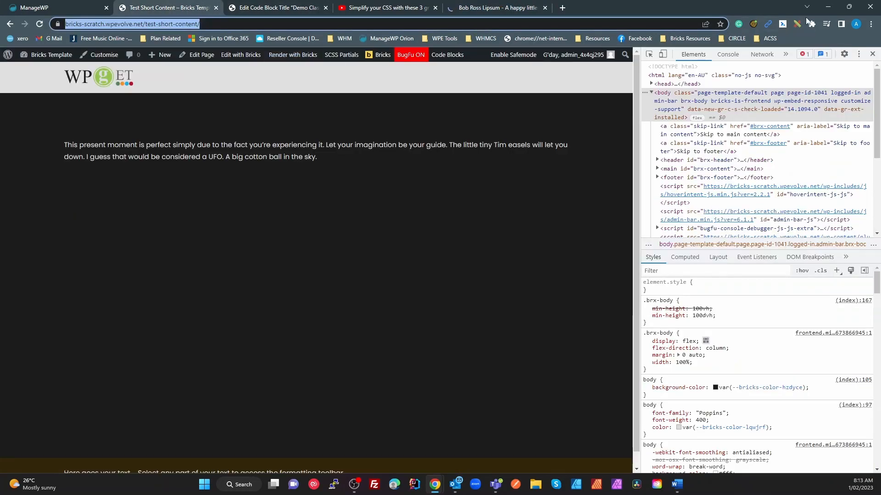
# In the Bricks builder, fill the rich text with lipsum, duplicate the element and save the page
pyautogui.click(240, 54)
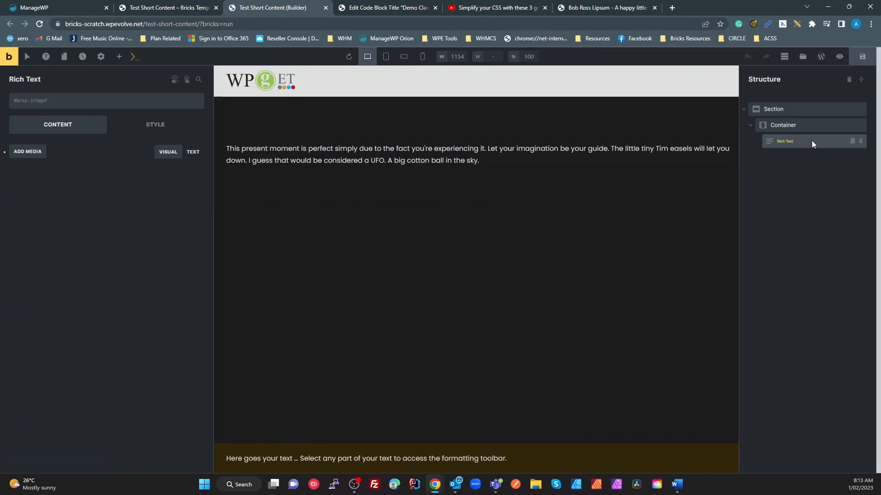
pyautogui.doubleClick(473, 154)
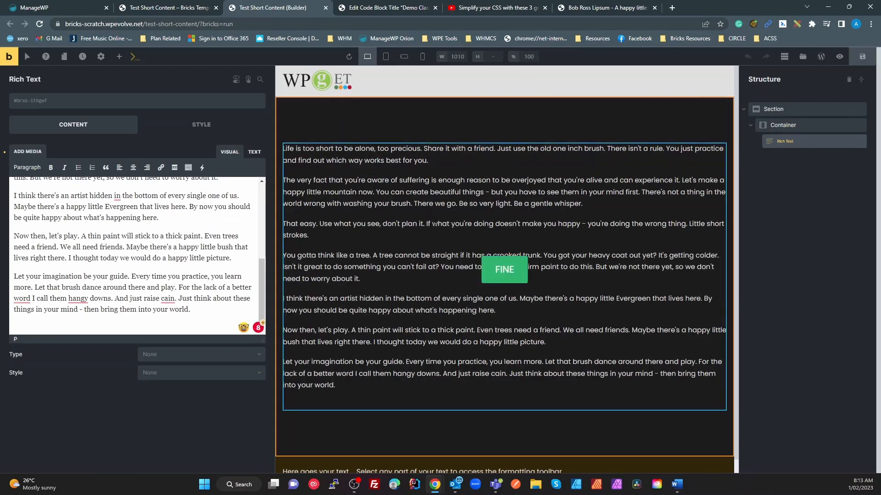
pyautogui.rightClick(503, 269)
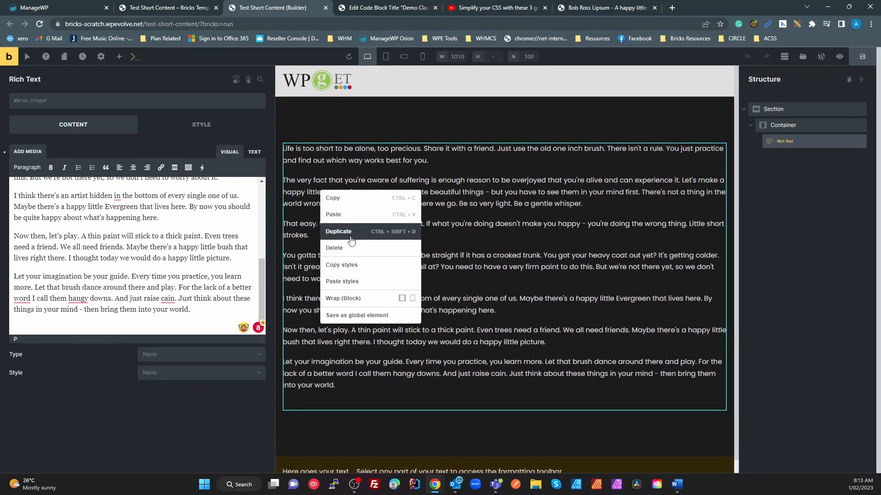
pyautogui.click(338, 231)
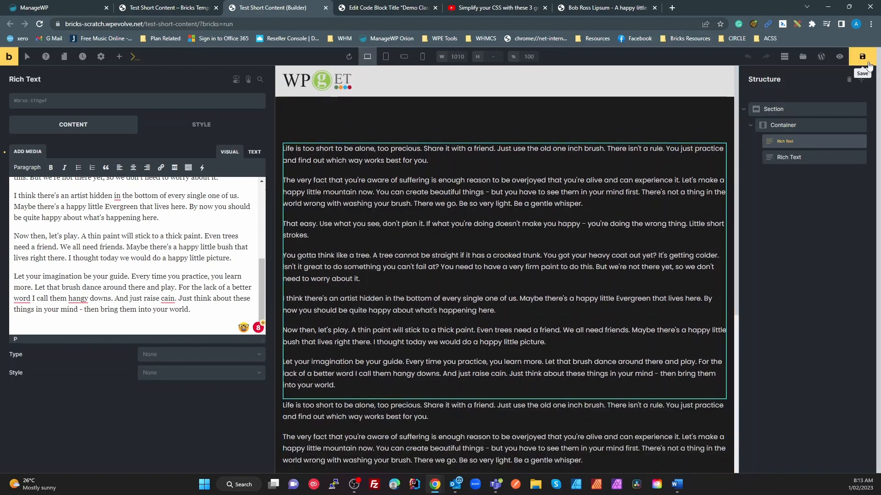
pyautogui.click(863, 55)
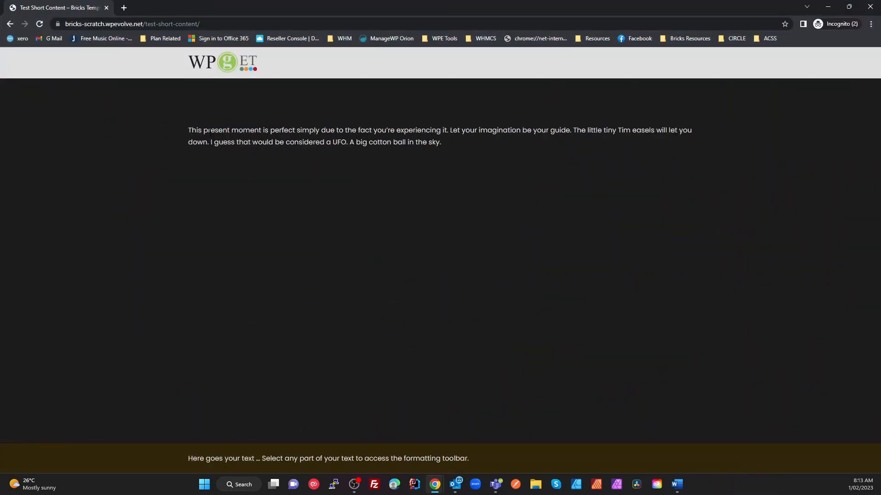
pyautogui.moveTo(287, 470)
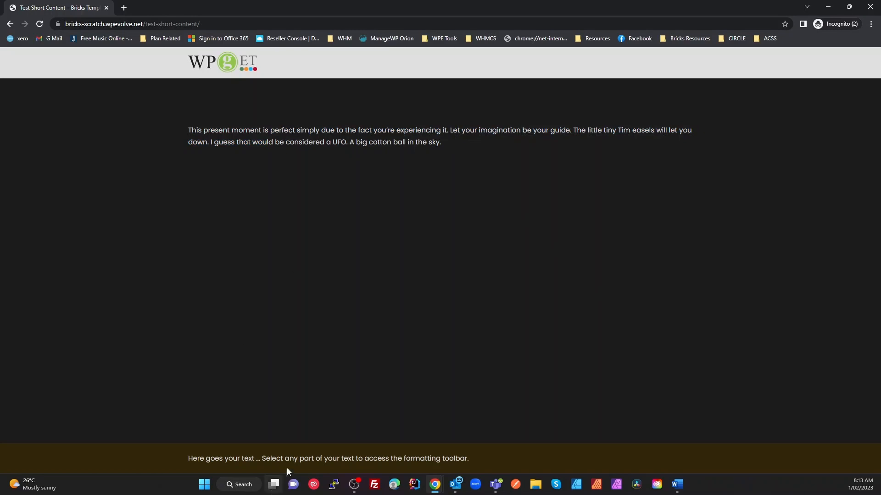
pyautogui.moveTo(723, 408)
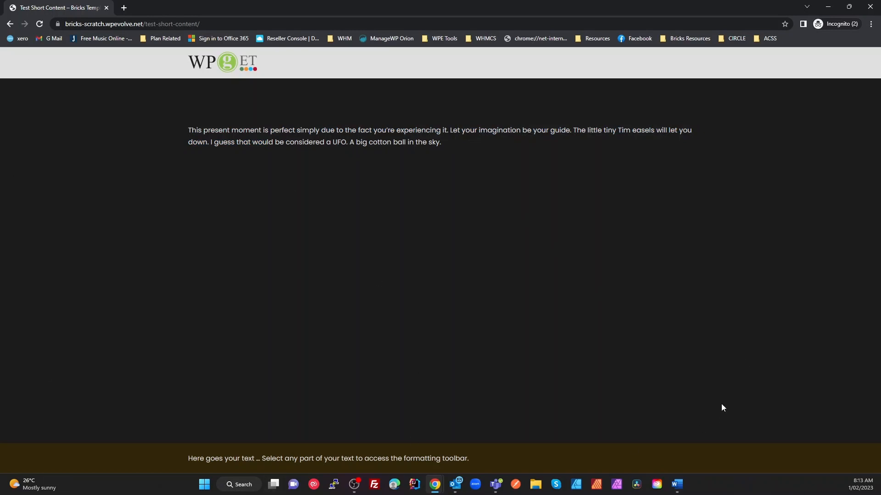
pyautogui.moveTo(702, 472)
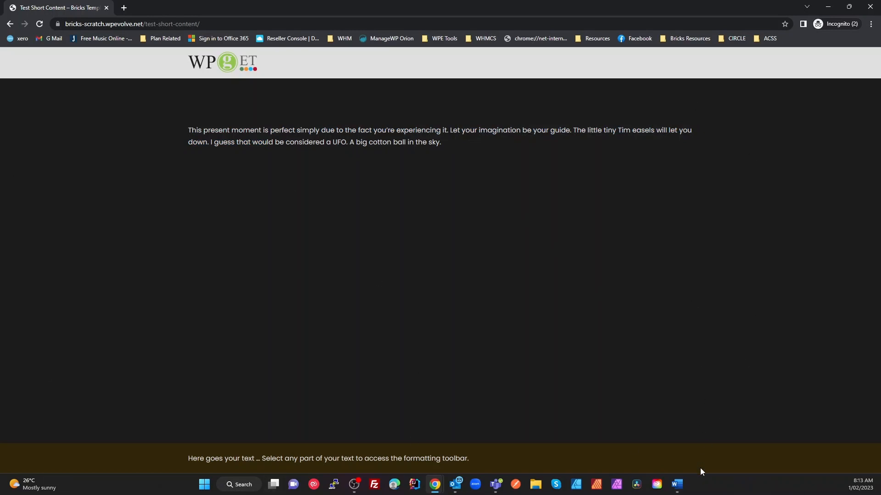
pyautogui.moveTo(670, 452)
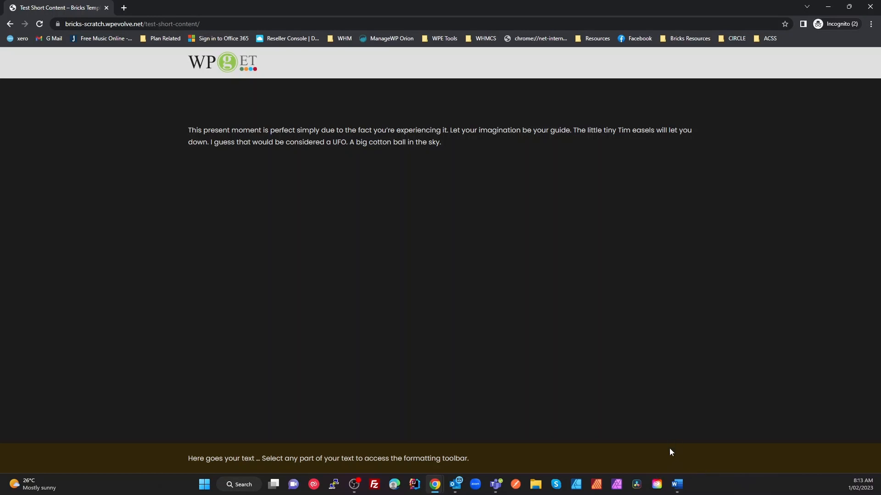
pyautogui.moveTo(638, 421)
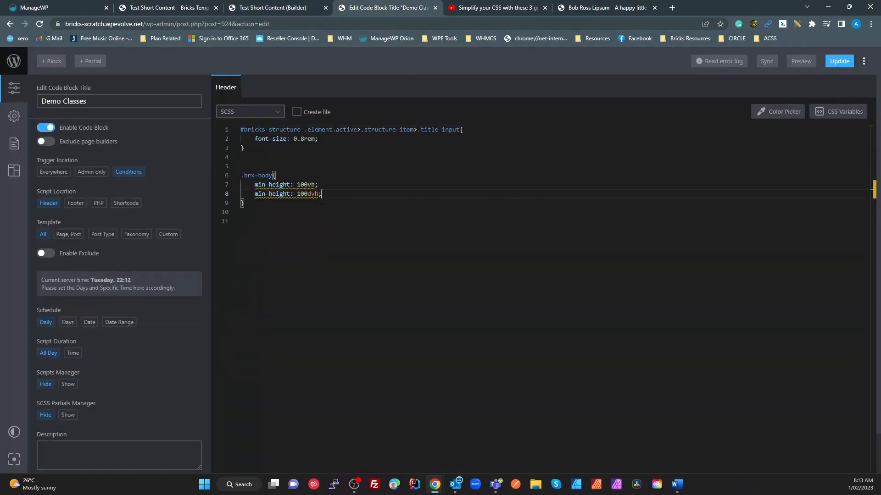
# Select the number in the 100dvh line of the .brx-body code block
pyautogui.doubleClick(305, 194)
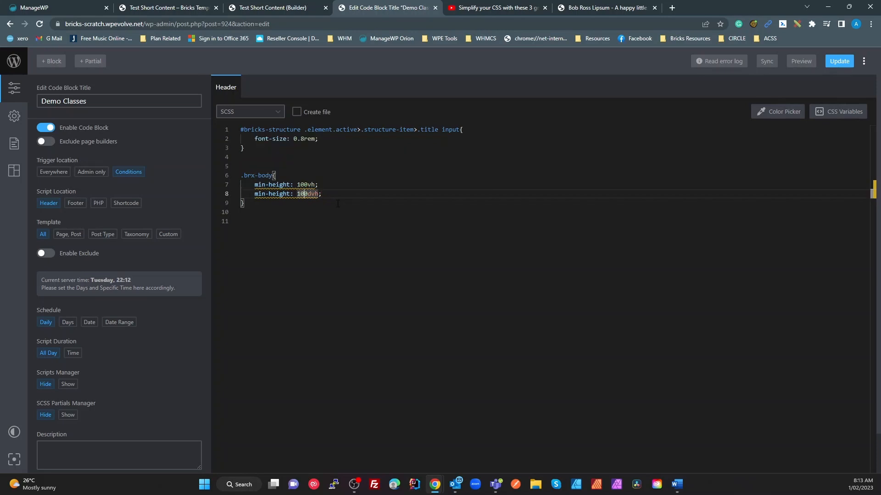